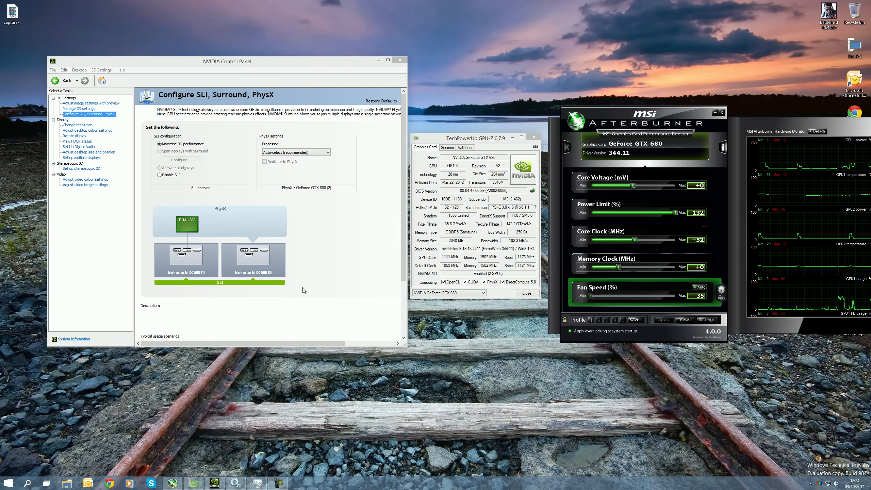
mouse_move(374, 259)
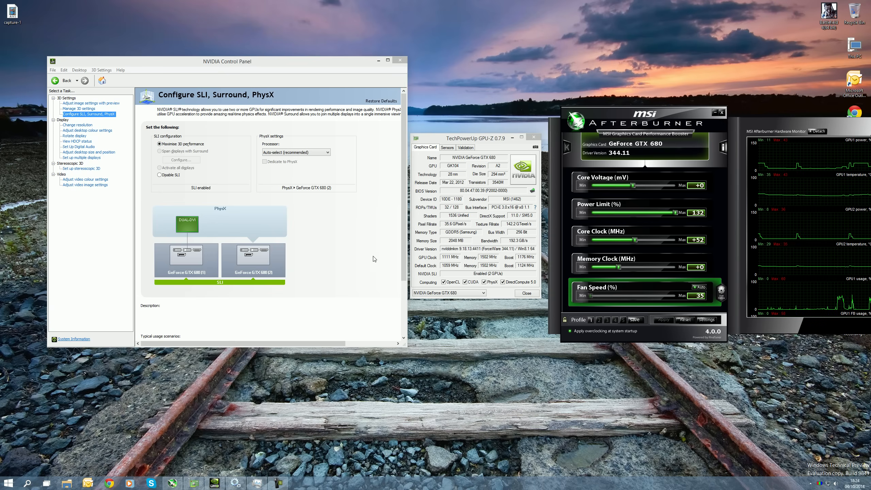
mouse_move(355, 271)
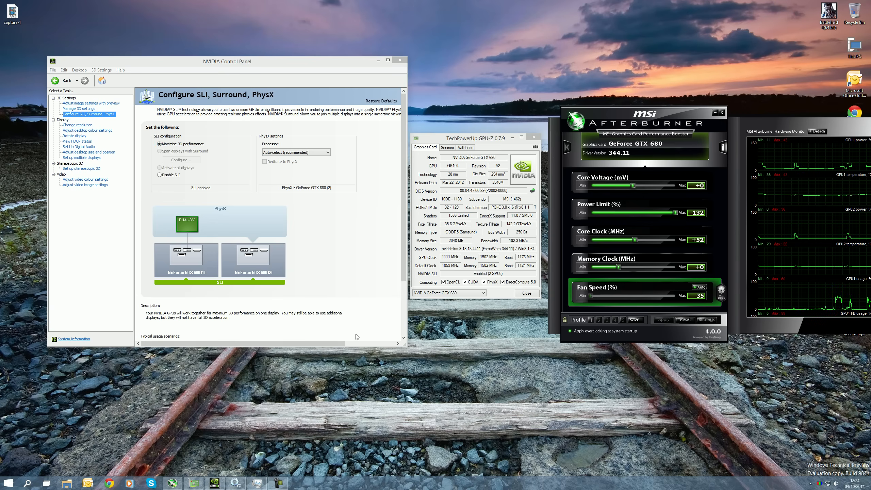
mouse_move(348, 296)
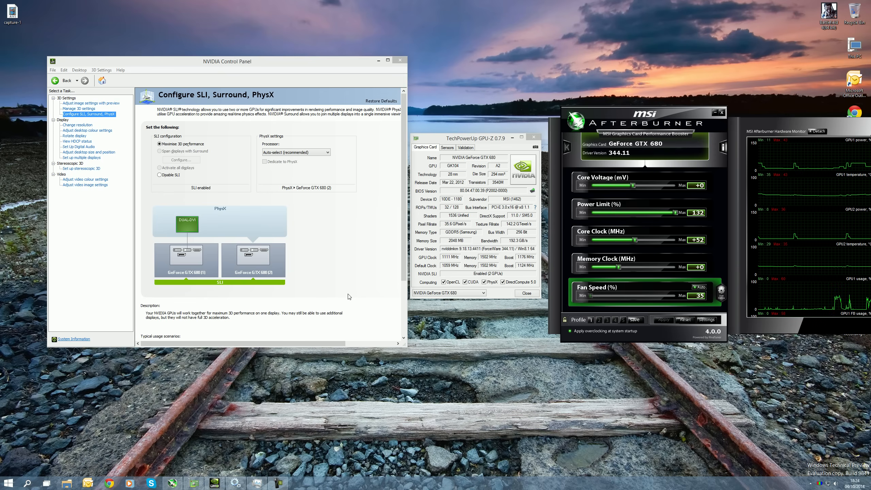
mouse_move(332, 247)
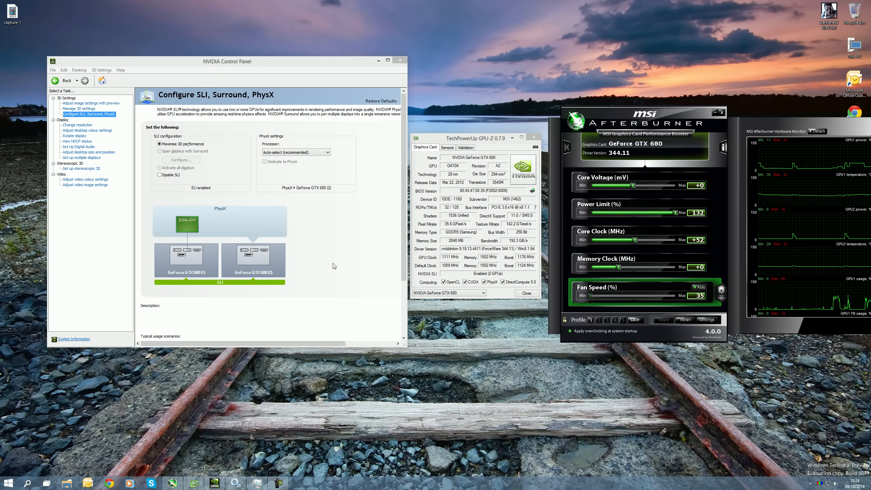
mouse_move(332, 283)
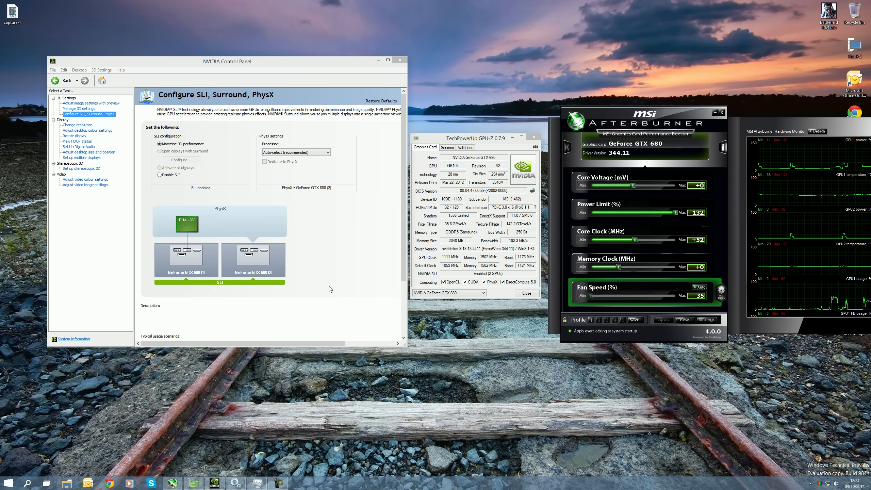
mouse_move(268, 423)
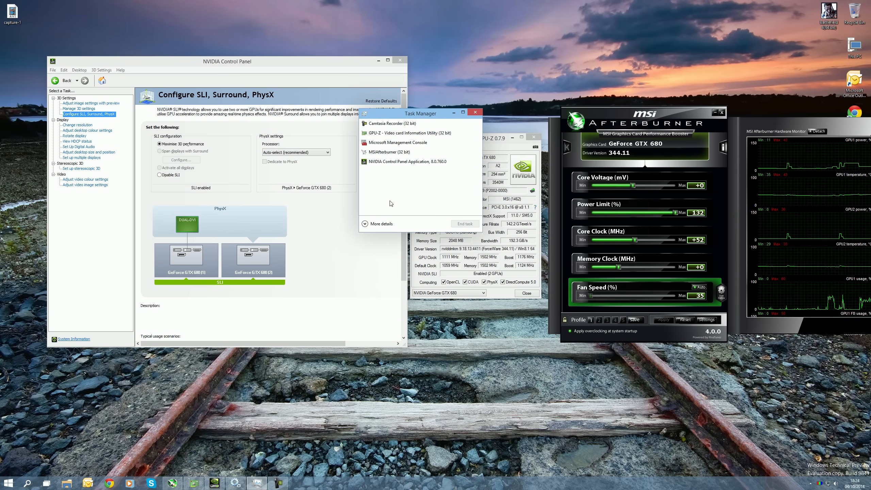
Expand Task Manager, select the stopped WSearch service, and bring up Run for services.msc.
click(380, 223)
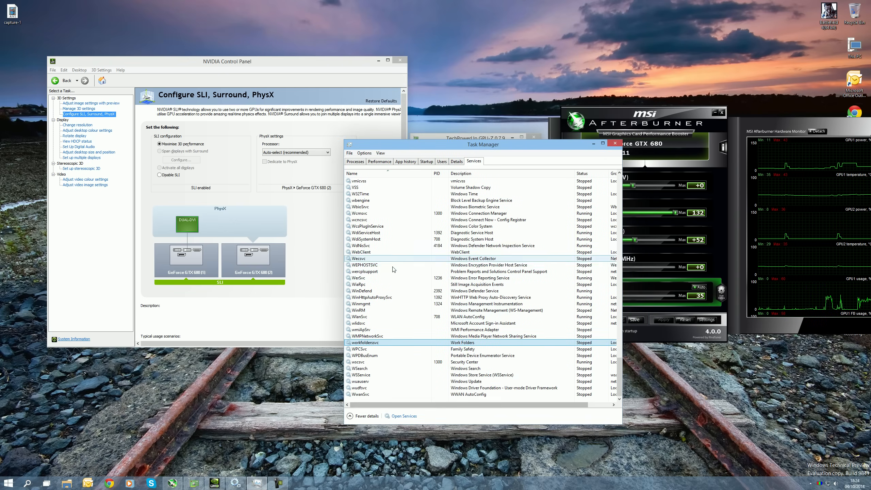
click(359, 368)
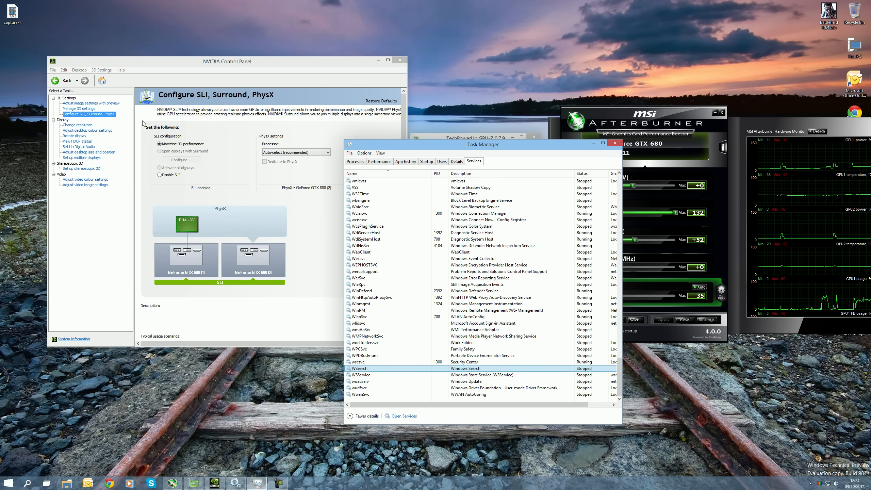
mouse_move(194, 166)
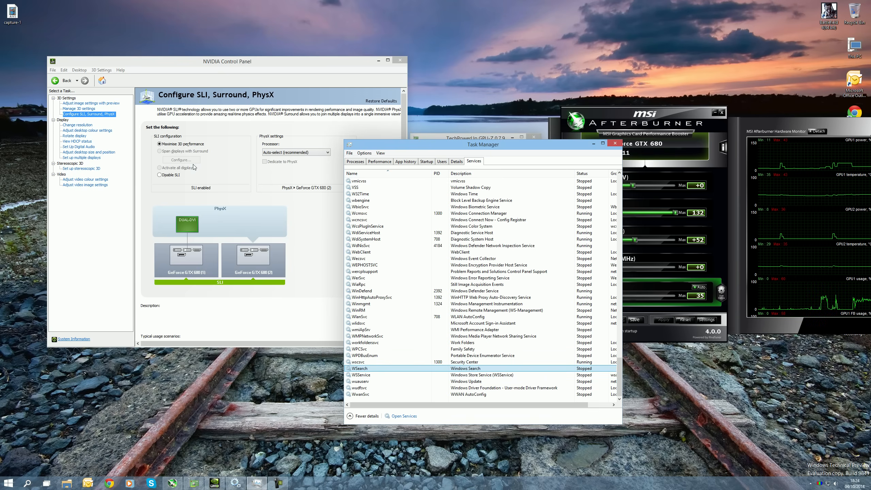
mouse_move(382, 373)
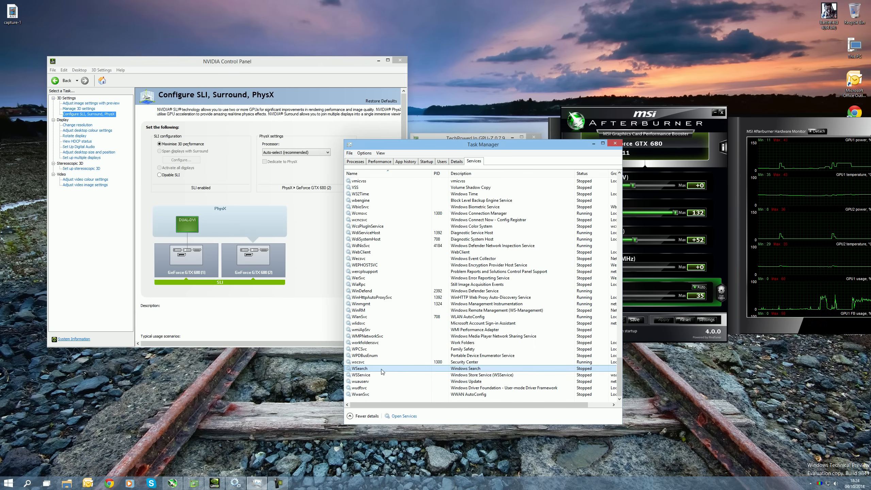
mouse_move(358, 370)
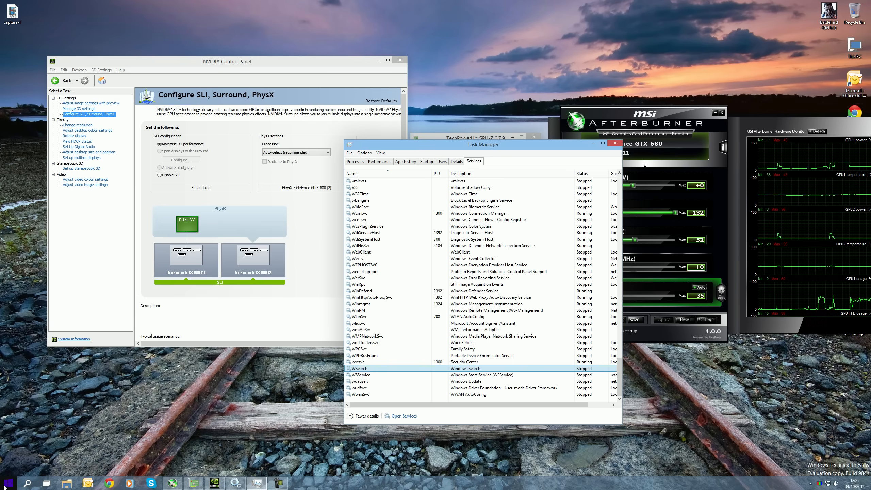
click(7, 483)
text(services.msc)
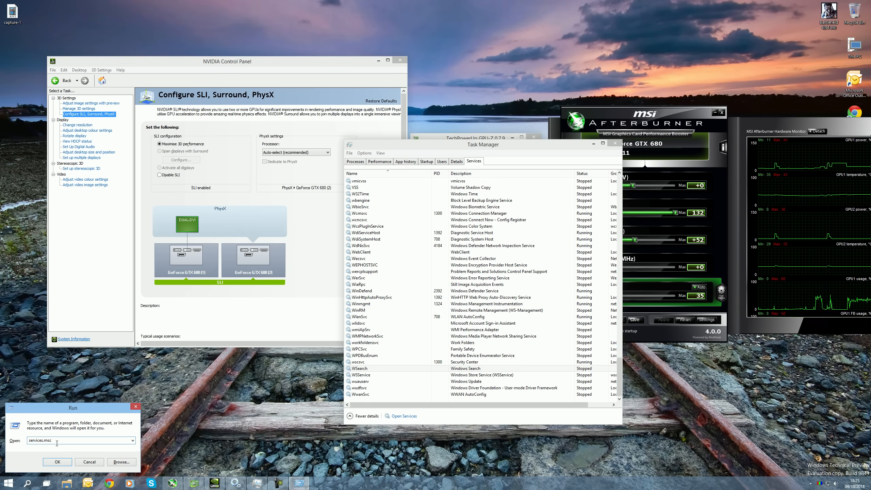
Launch the Services console from Run and select Windows Search at the bottom of the list.
click(57, 461)
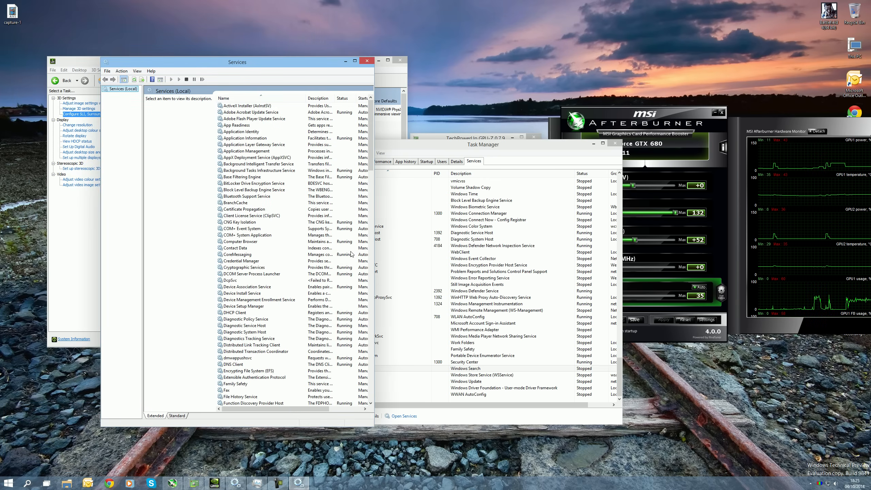
scroll(down, 3)
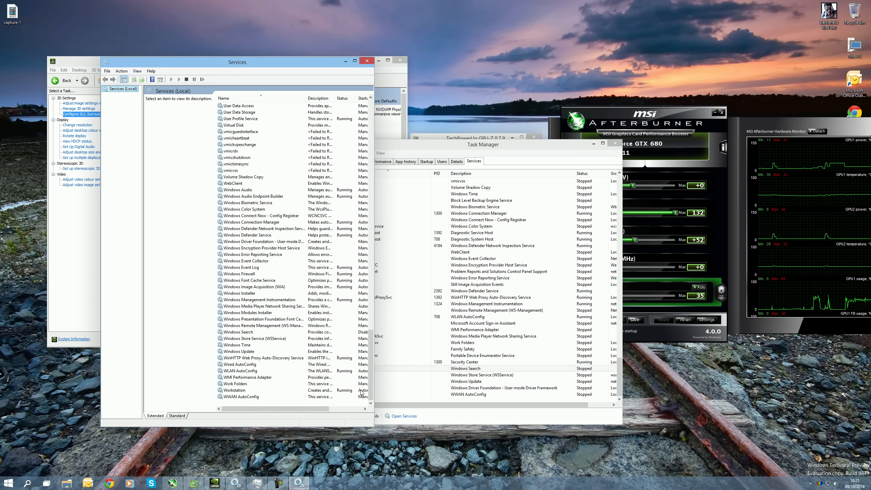
click(239, 332)
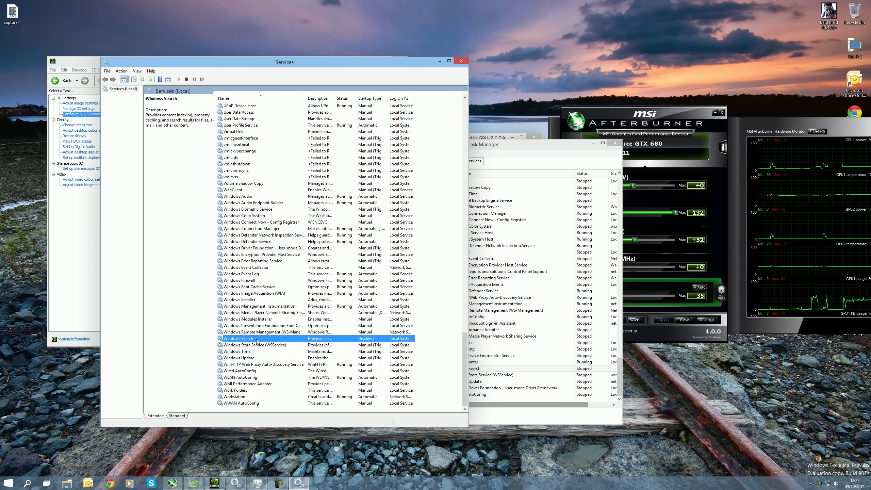
Set Windows Search's startup type to Disabled in its Properties dialog.
right_click(256, 338)
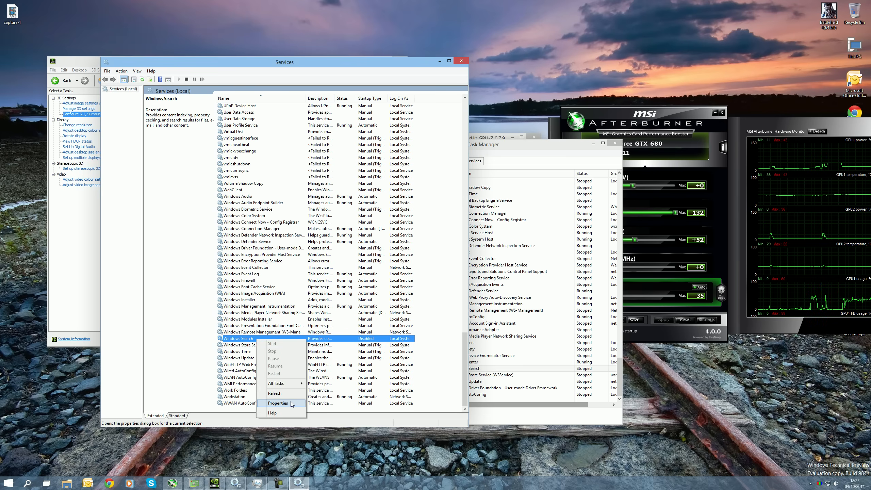
click(277, 403)
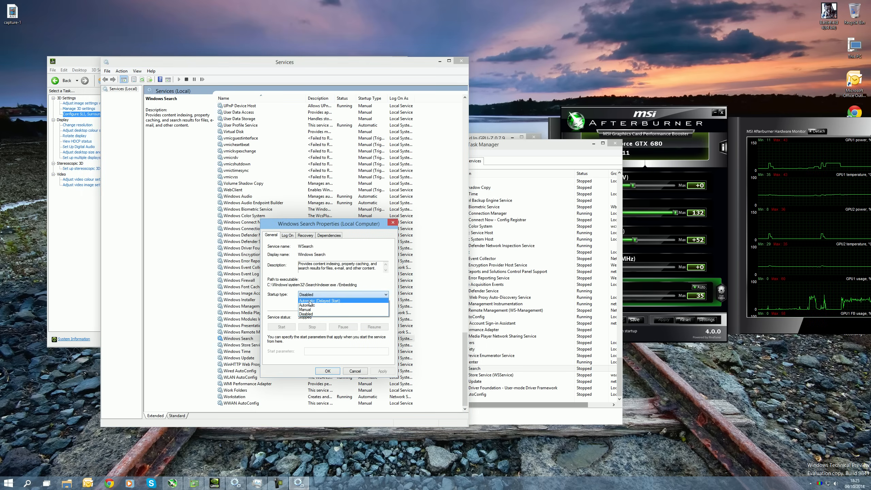
click(308, 313)
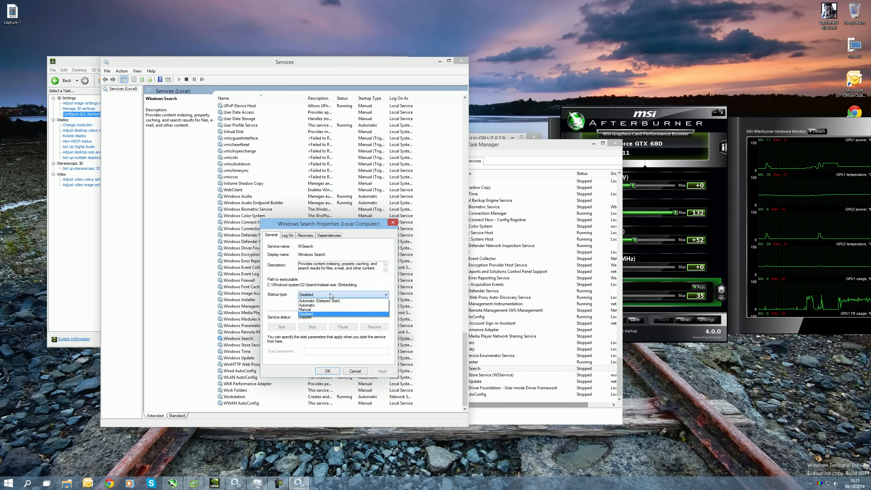
click(313, 314)
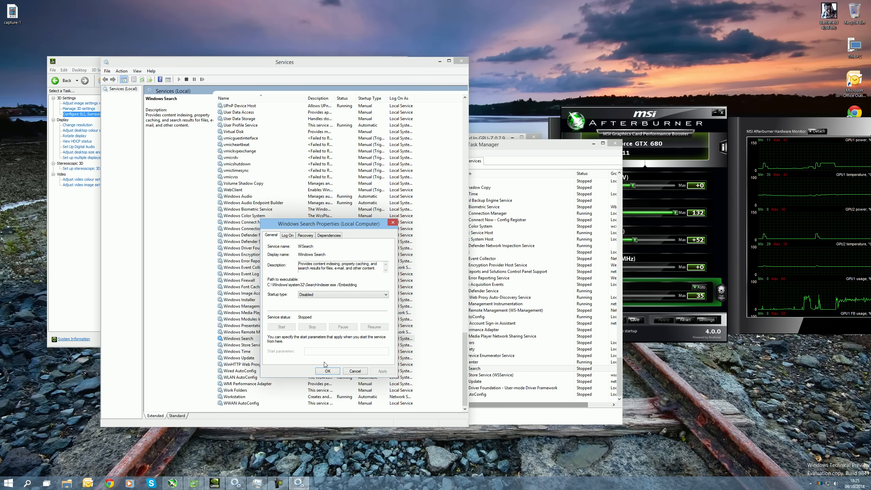
mouse_move(345, 352)
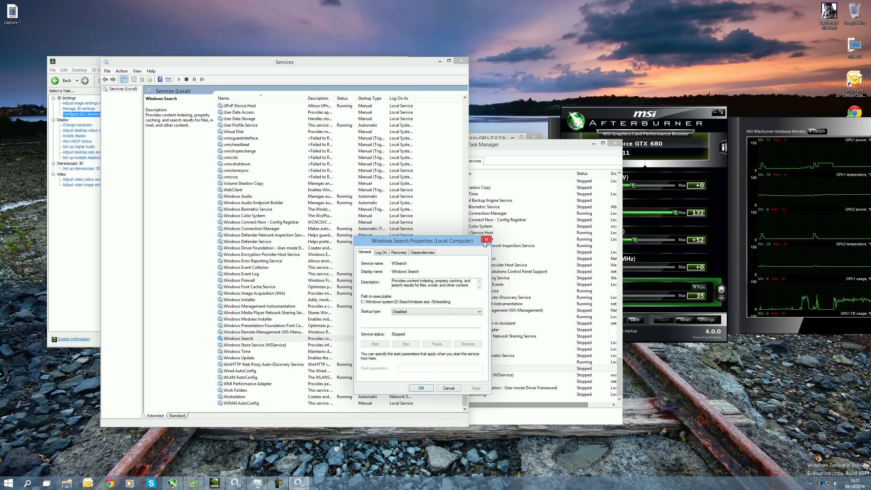
mouse_move(487, 239)
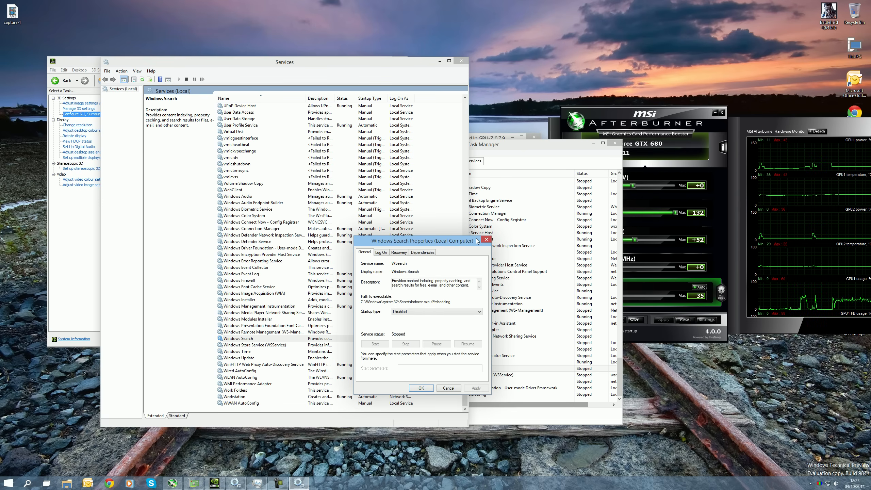
mouse_move(65, 242)
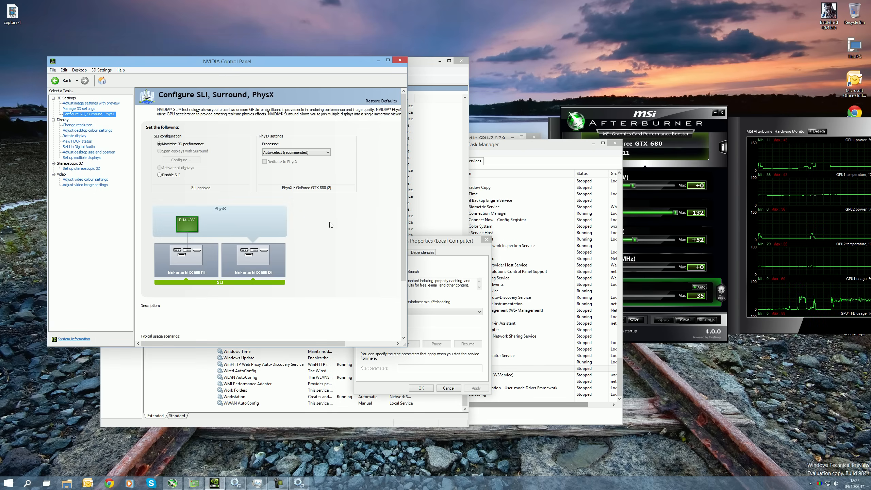
mouse_move(173, 169)
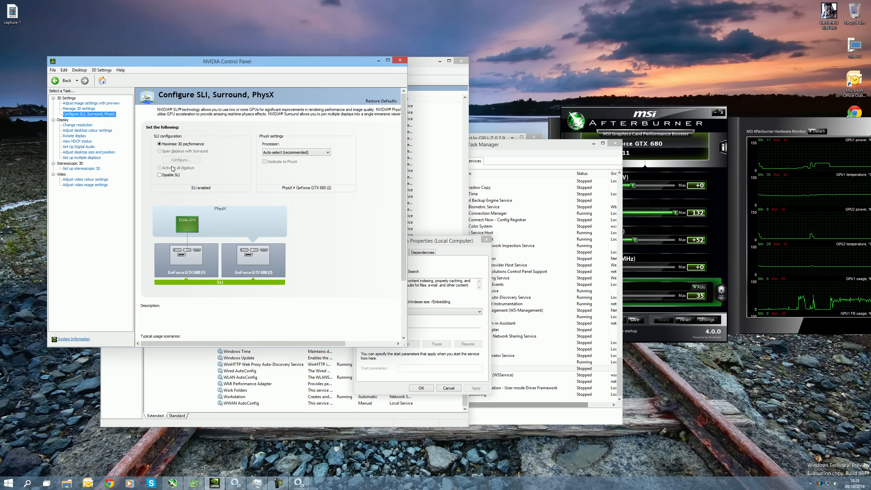
Select Maximize 3D performance so both GeForce GTX 680 cards run in SLI.
click(160, 143)
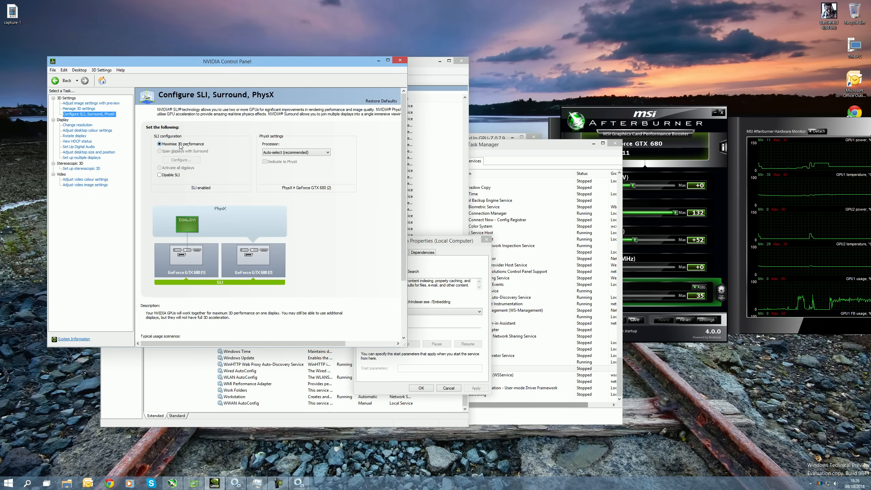
mouse_move(192, 150)
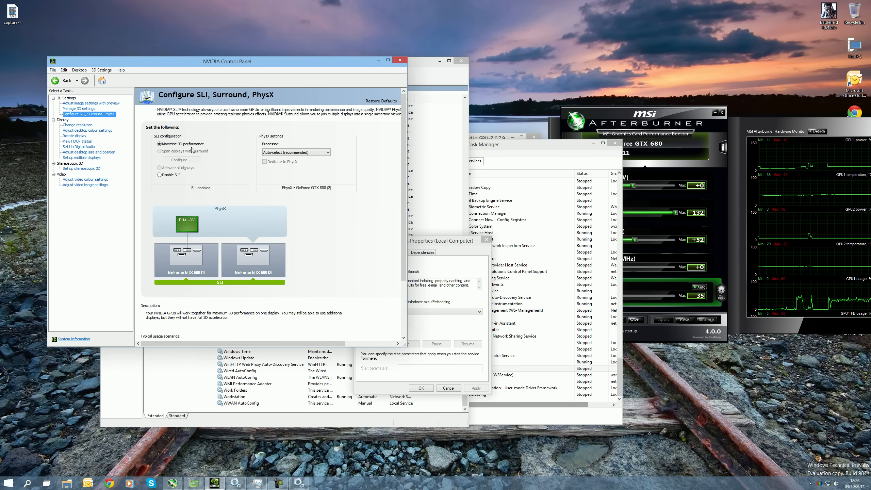
mouse_move(225, 163)
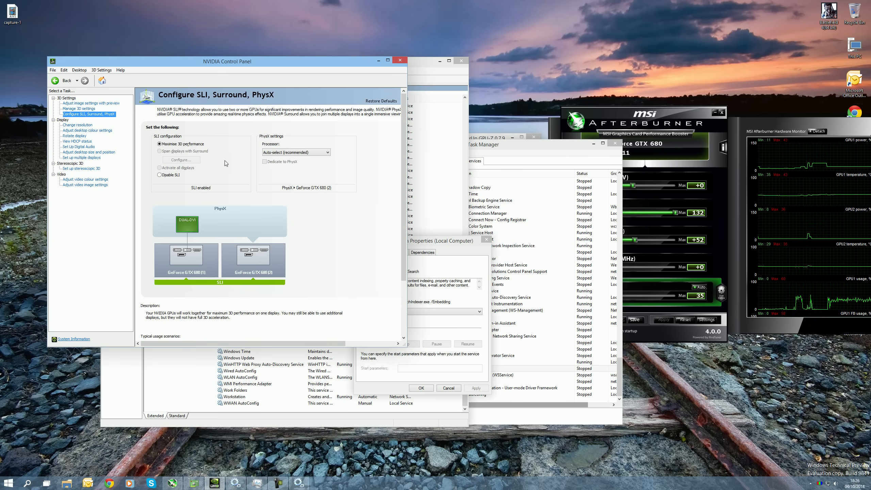
mouse_move(218, 157)
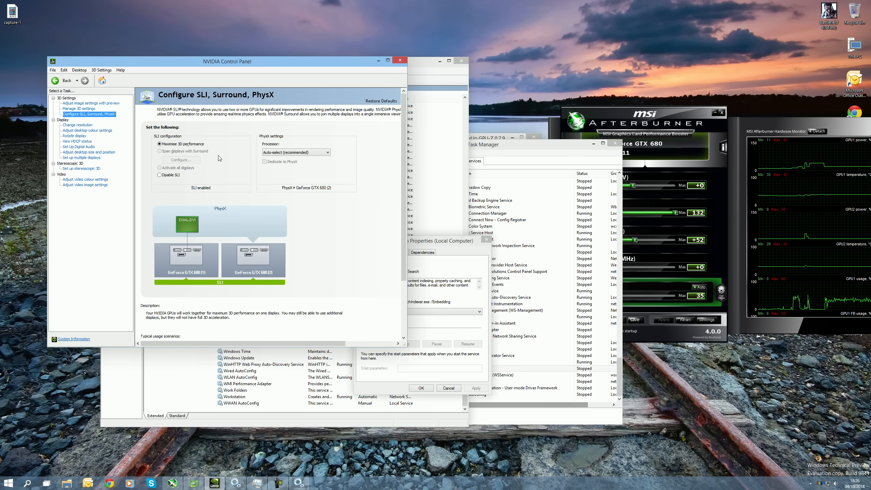
mouse_move(148, 181)
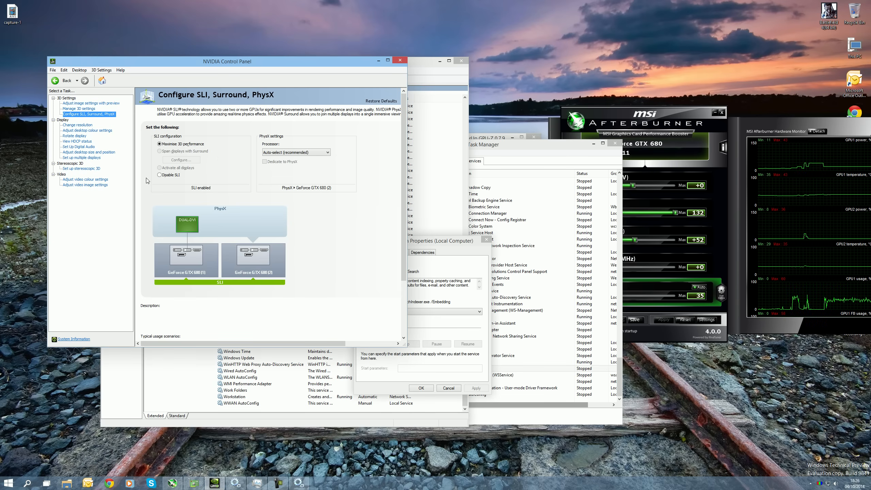
mouse_move(150, 211)
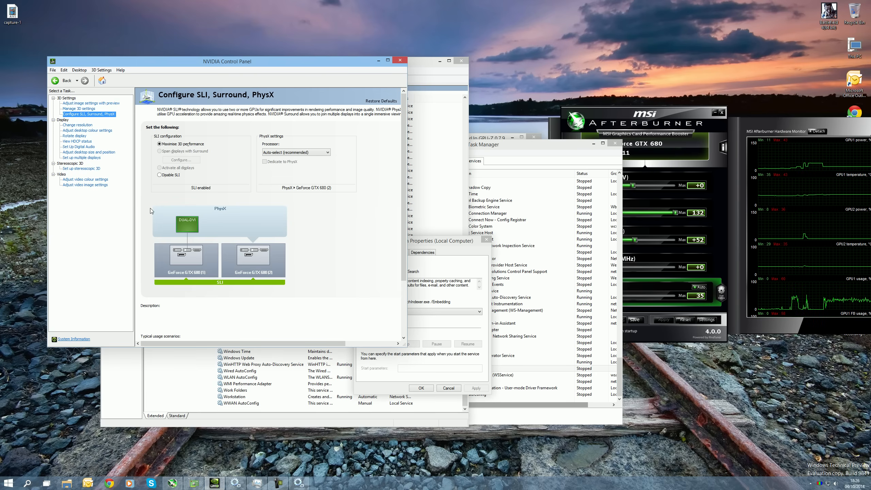
click(161, 144)
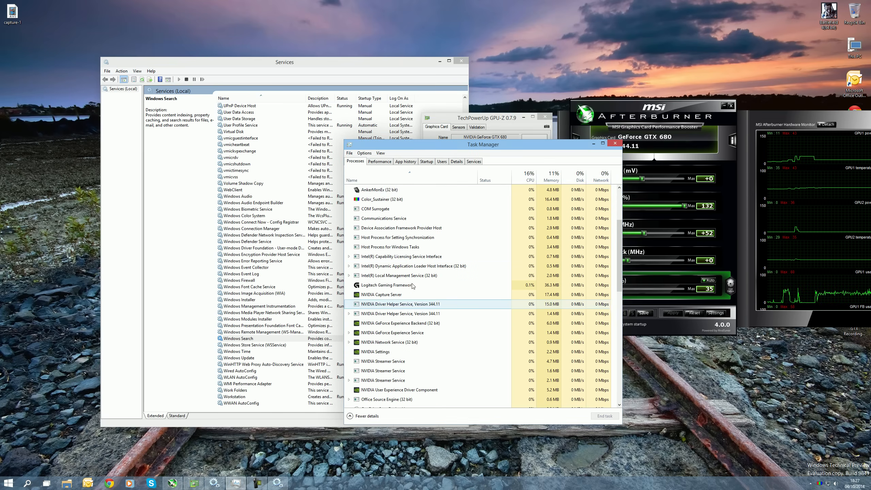
Scroll the Processes list and close Task Manager to reveal GPU-Z and Afterburner.
scroll(down, 3)
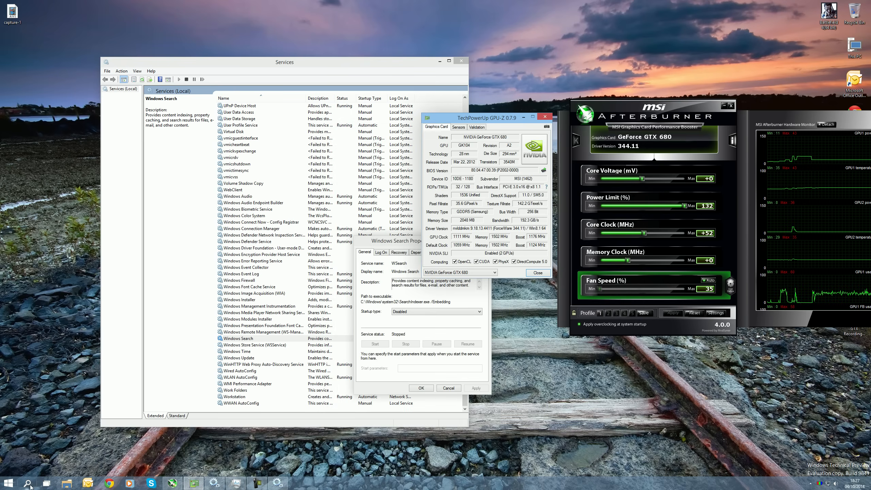
click(28, 483)
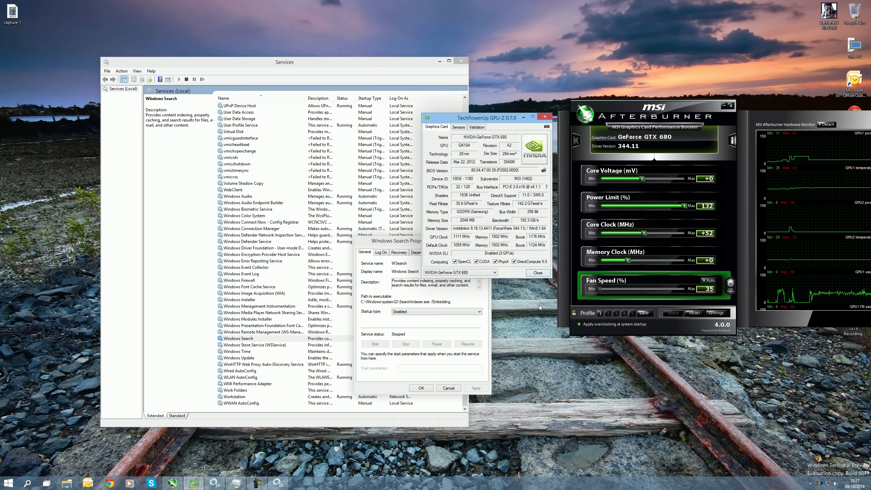
mouse_move(385, 406)
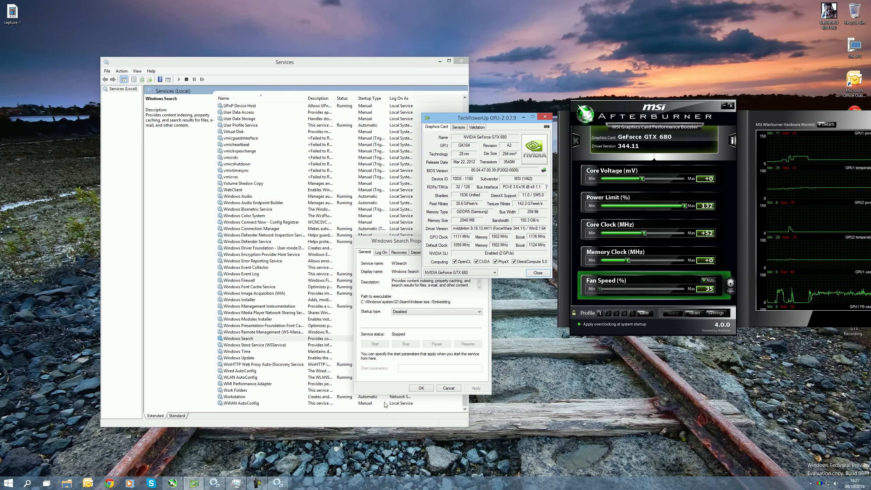